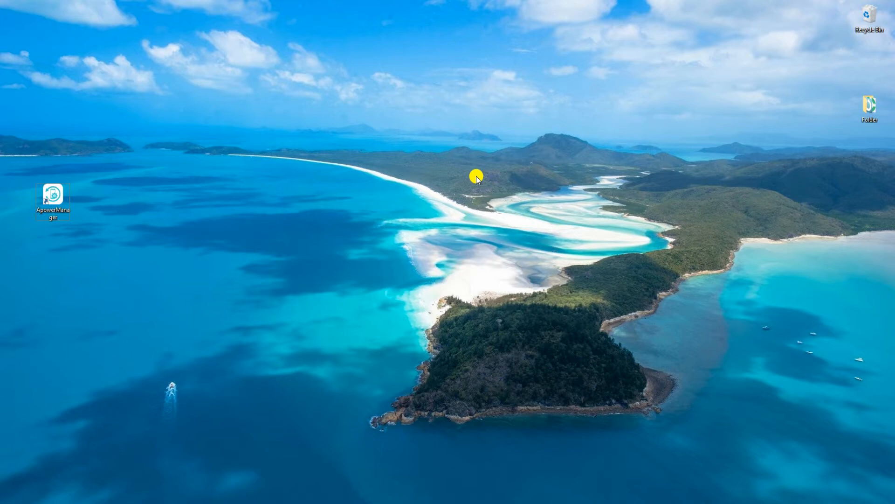
pyautogui.moveTo(462, 283)
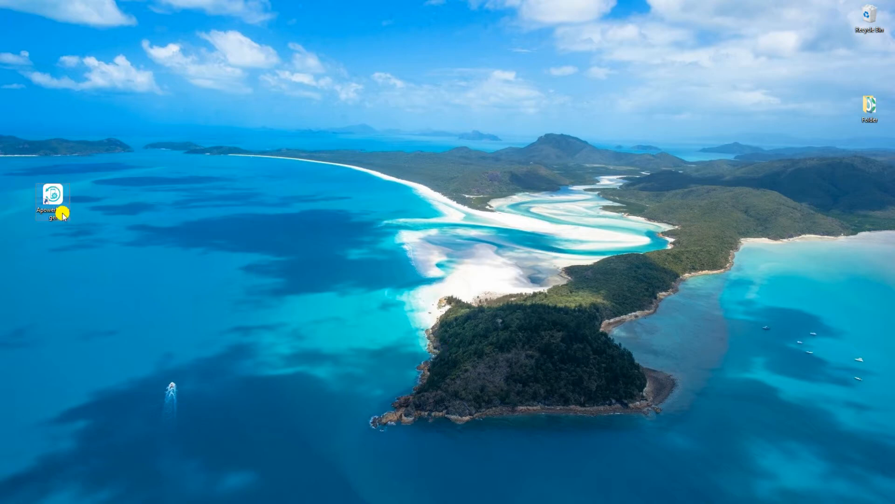
# Launch ApowerManager from the desktop and choose the wireless WiFi connection method
pyautogui.doubleClick(52, 197)
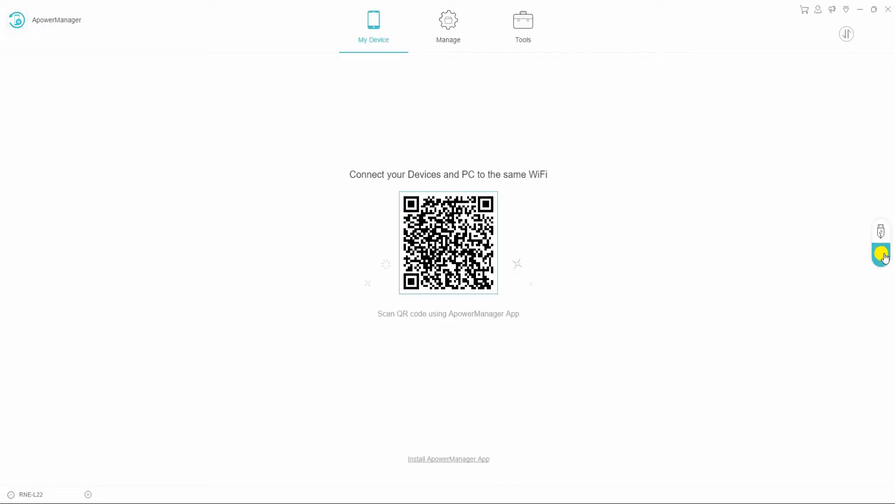
pyautogui.click(881, 231)
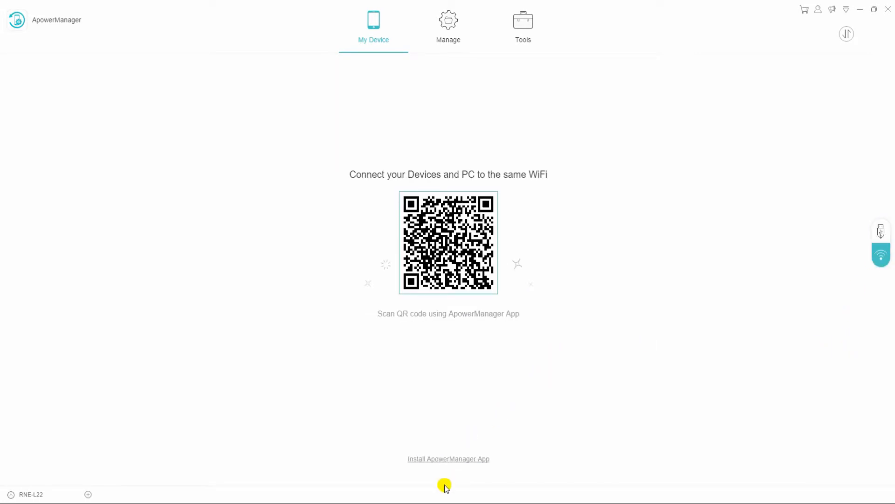
pyautogui.moveTo(470, 462)
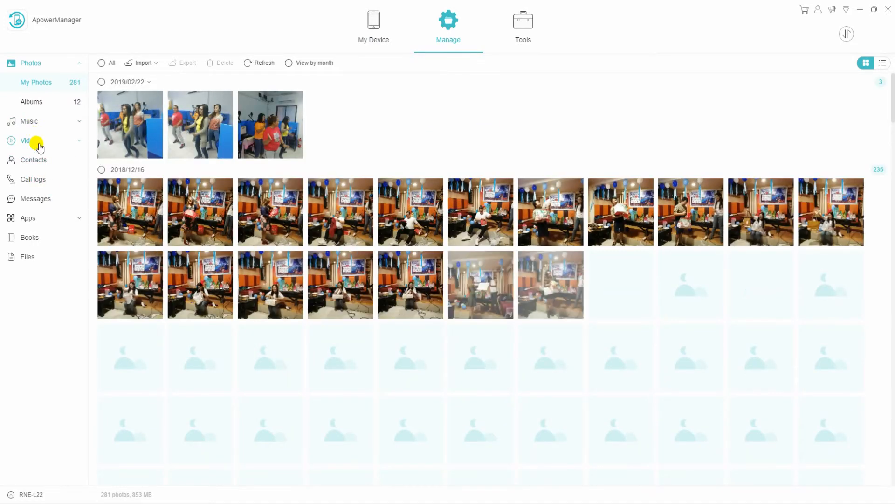
# Export the phone video IMG_0798.MP4 from the Videos library to the PC's Desktop
pyautogui.click(27, 141)
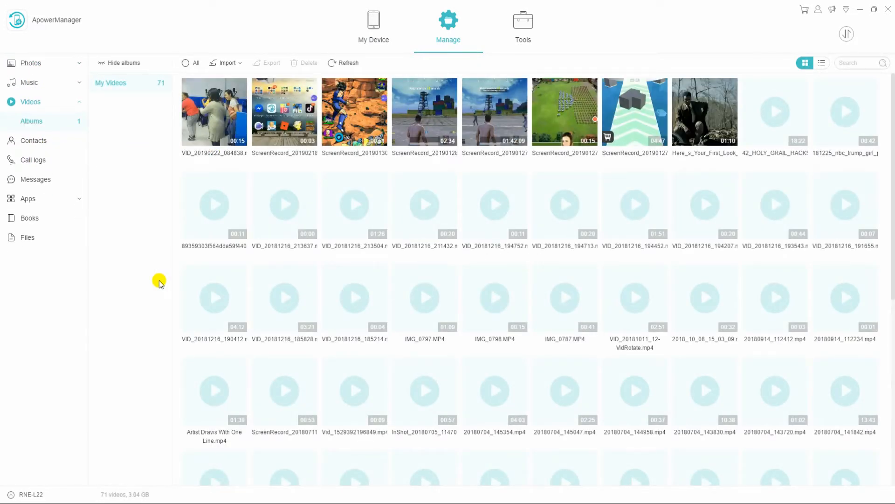
pyautogui.scroll(-3)
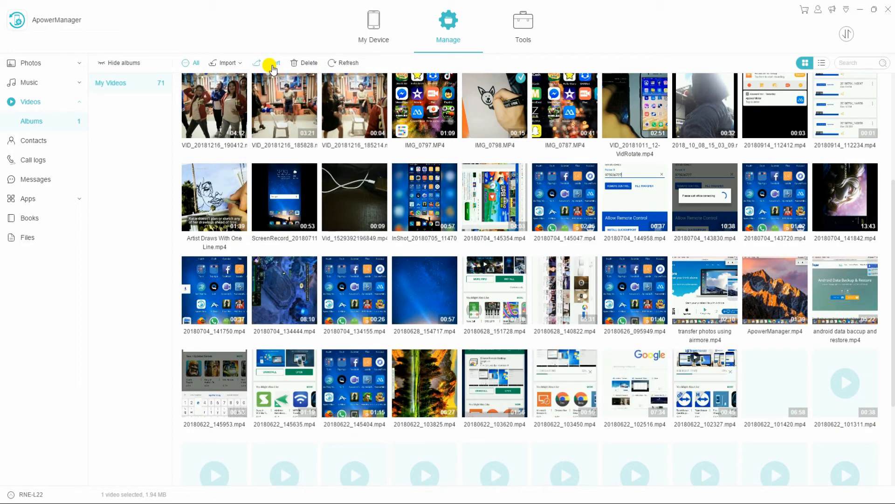
pyautogui.click(271, 63)
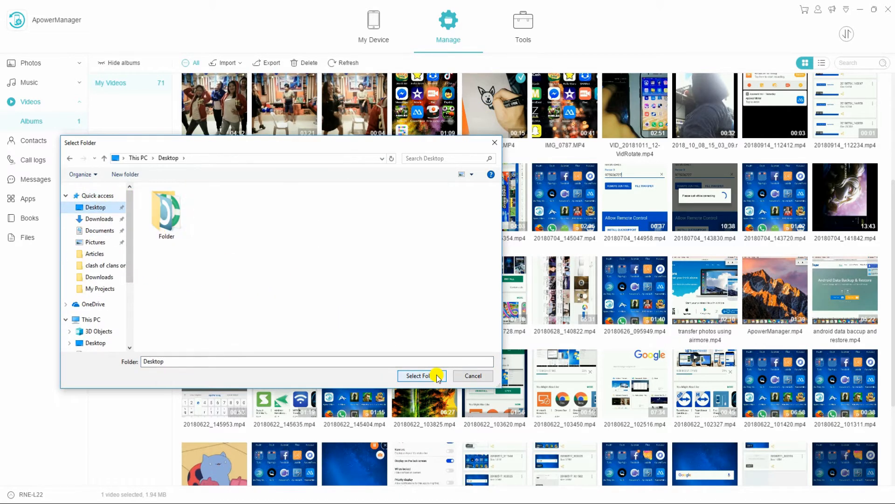
pyautogui.click(419, 376)
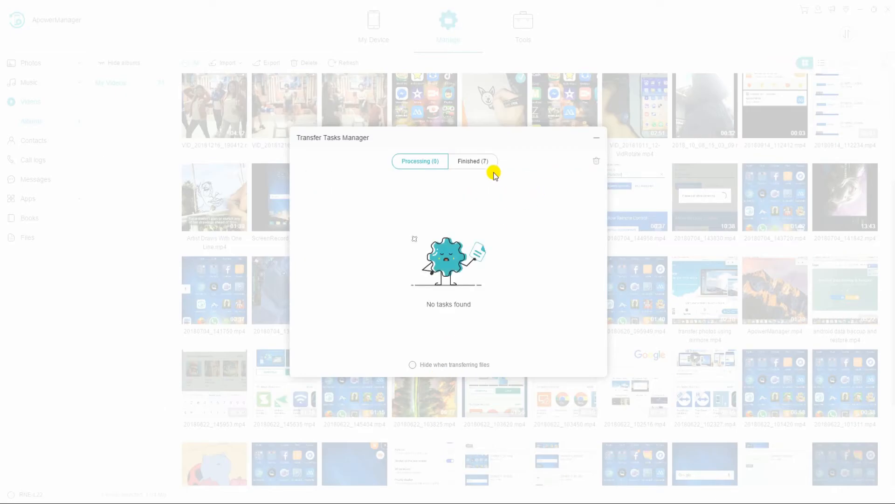
# Check the finished transfers, close the history and return to My Device overview
pyautogui.click(472, 162)
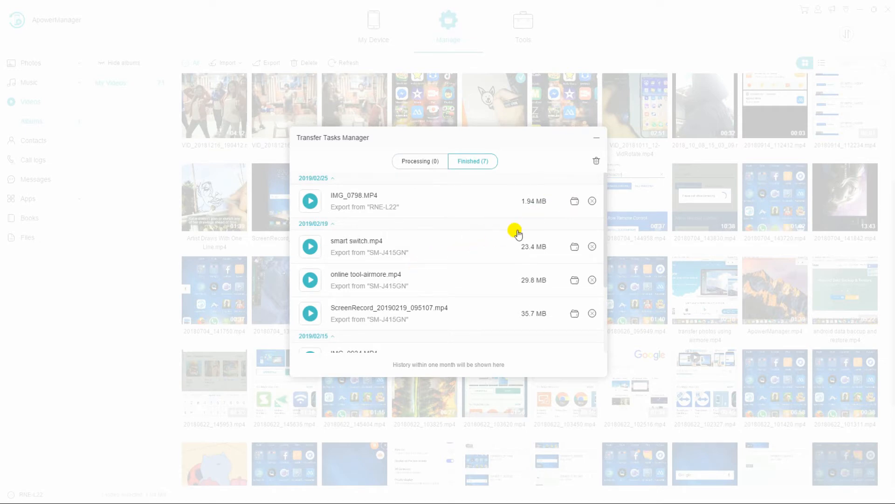
pyautogui.click(596, 138)
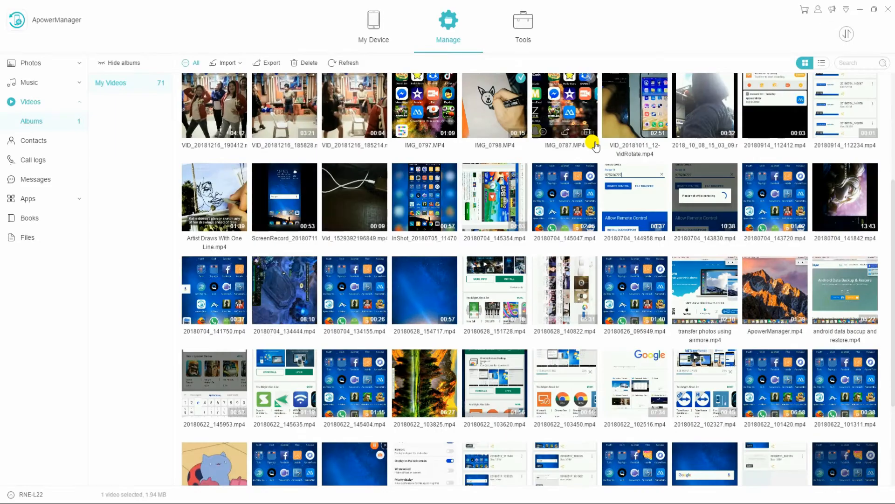
pyautogui.click(373, 26)
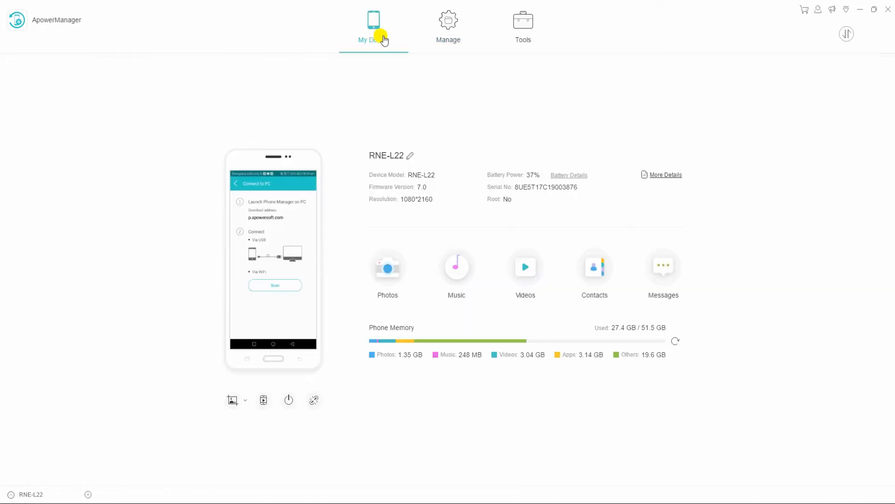
pyautogui.moveTo(313, 400)
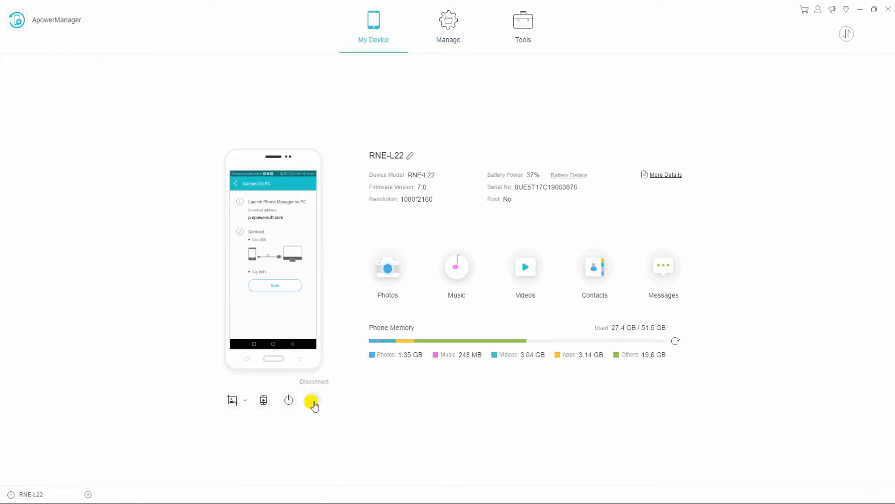
# Disconnect from ApowerManager and browse the USB phone's memory card in File Explorer
pyautogui.click(313, 400)
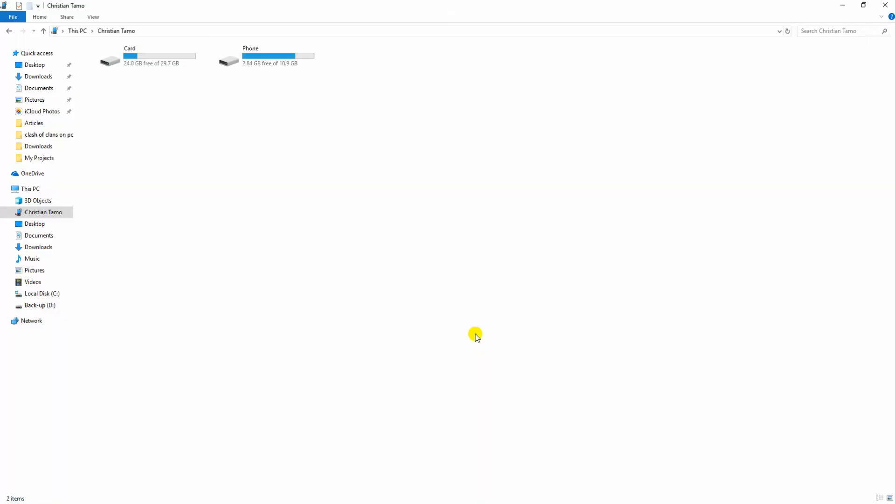
pyautogui.moveTo(786, 500)
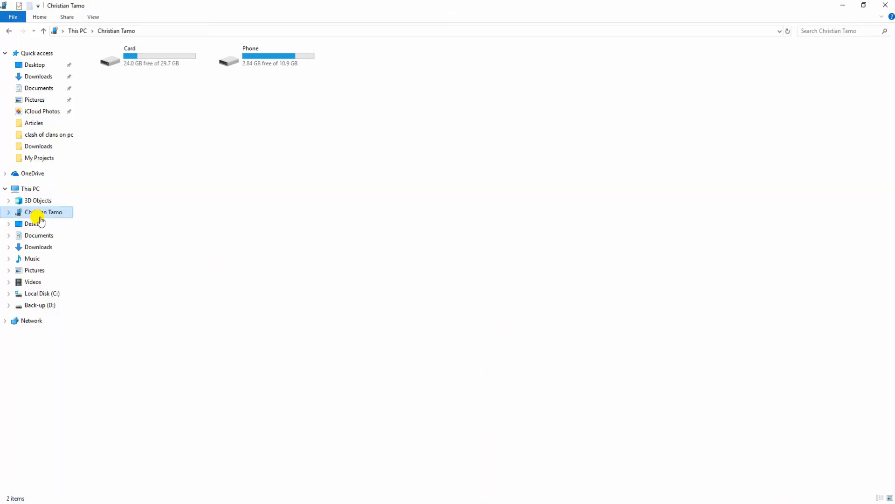
pyautogui.moveTo(85, 207)
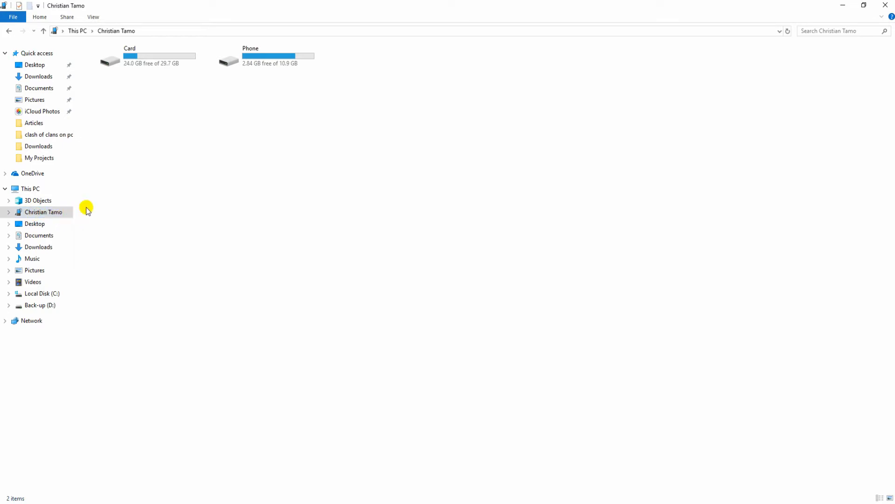
pyautogui.moveTo(82, 193)
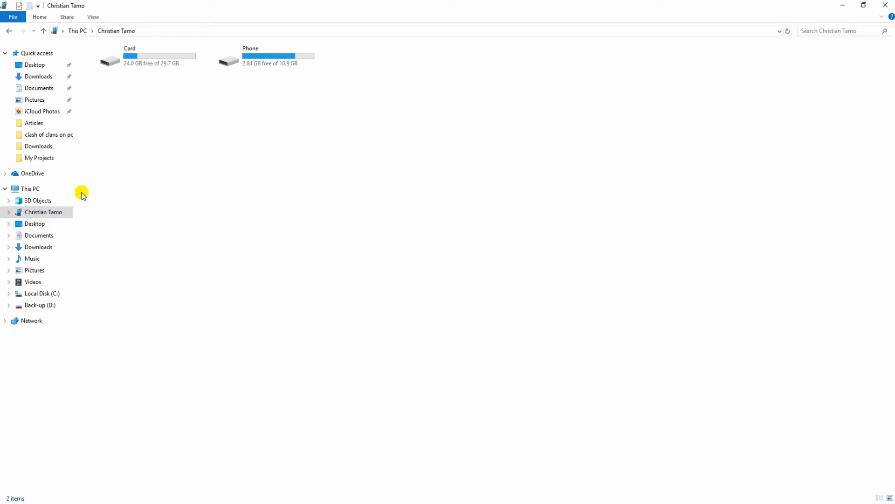
pyautogui.click(9, 212)
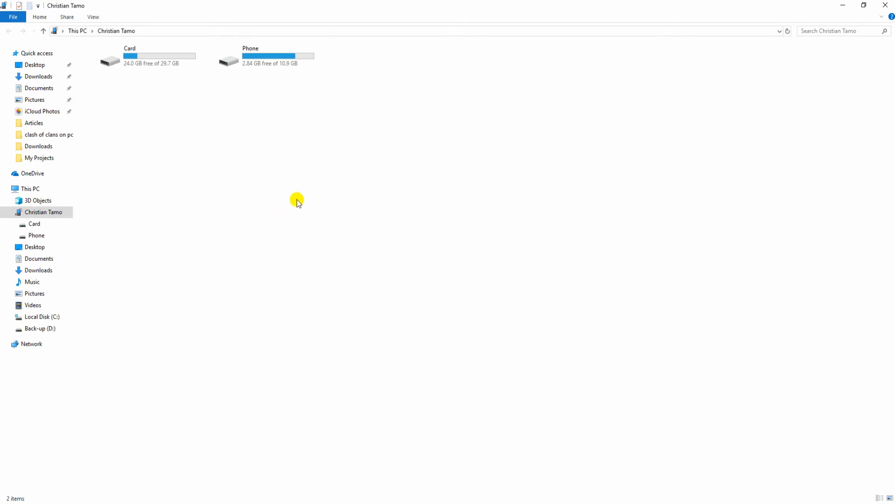
pyautogui.doubleClick(110, 57)
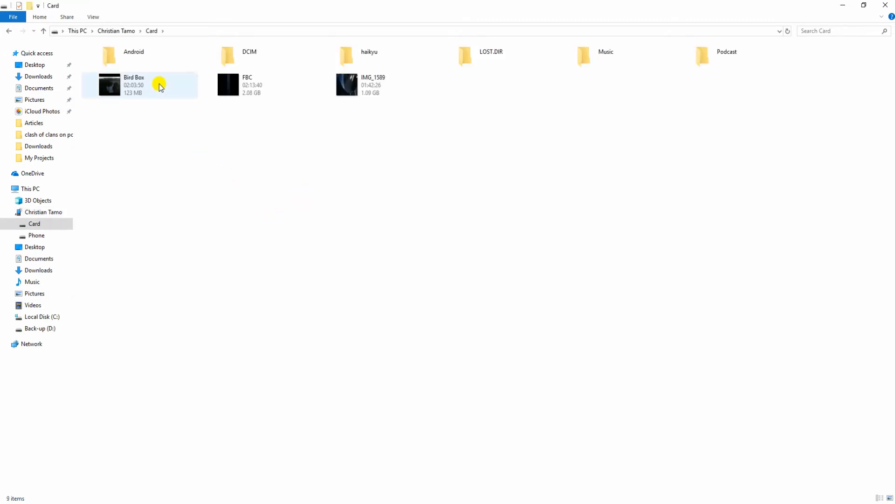
# Copy the Bird Box video from the phone's card onto the PC by dragging it
pyautogui.click(133, 85)
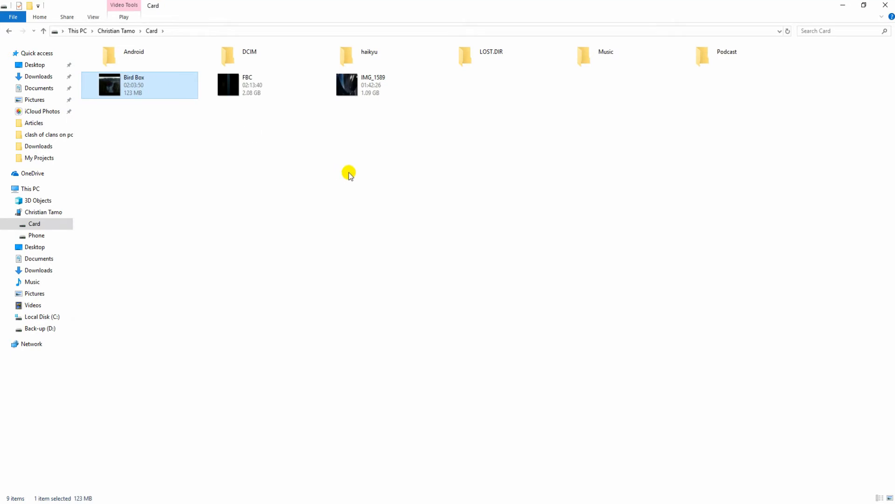
pyautogui.moveTo(142, 89)
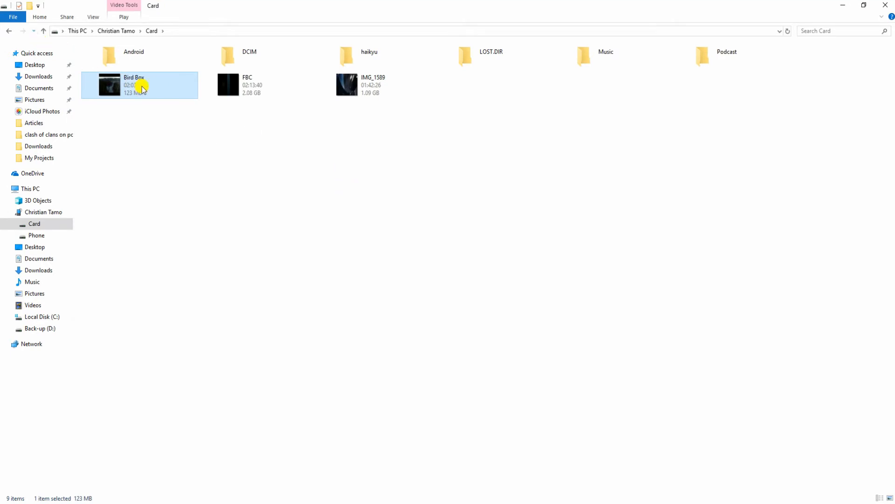
pyautogui.moveTo(140, 86); pyautogui.dragTo(46, 87)
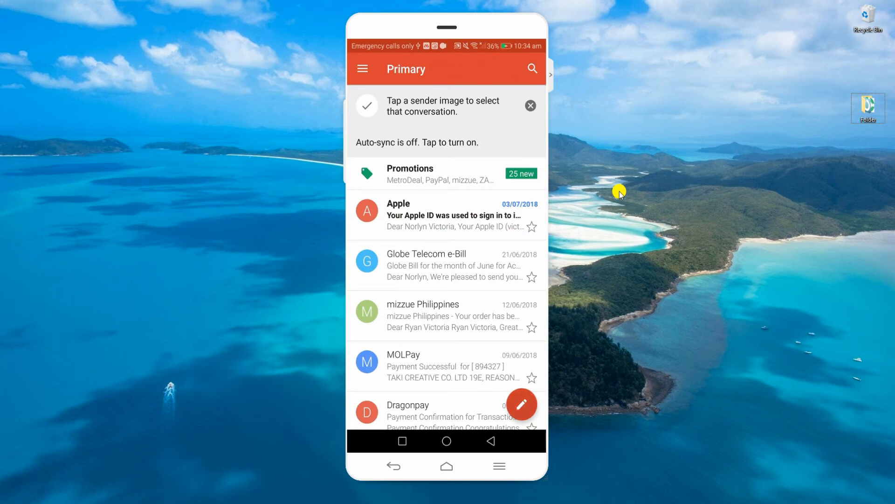
pyautogui.click(521, 404)
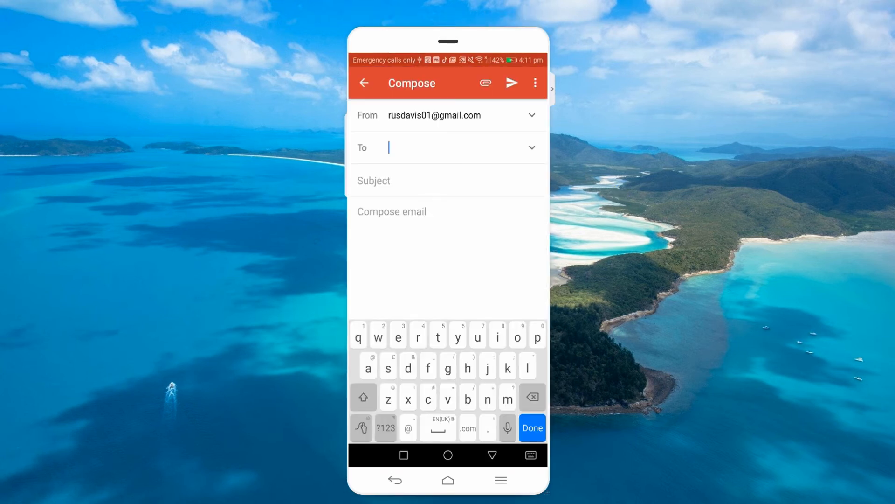
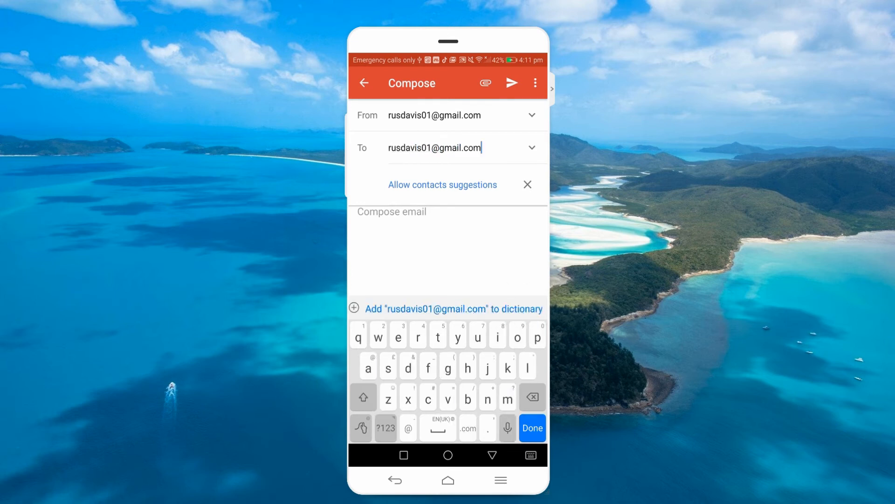
pyautogui.click(485, 83)
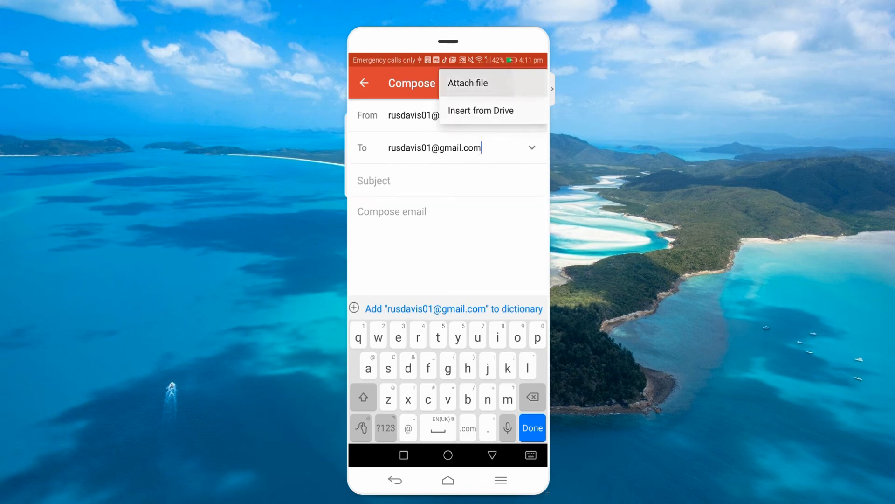
pyautogui.click(468, 83)
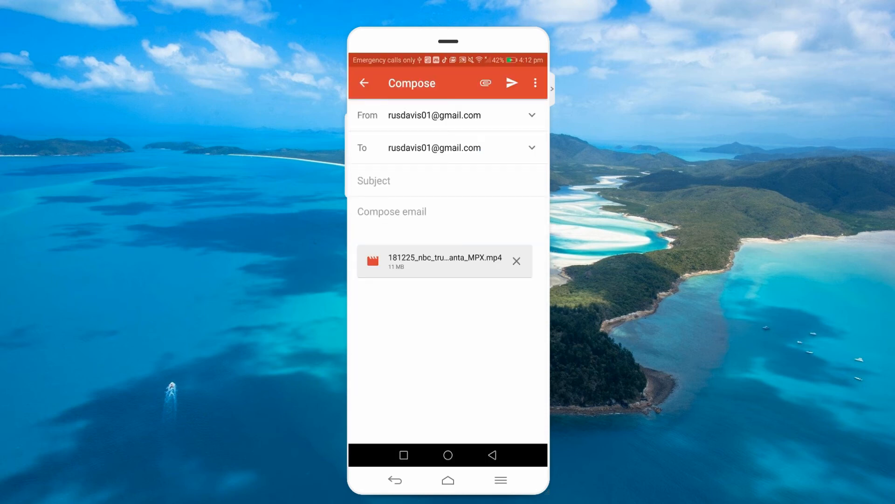
# Send the email, then open the self-sent message in web Gmail and download the MP4 attachment
pyautogui.click(511, 83)
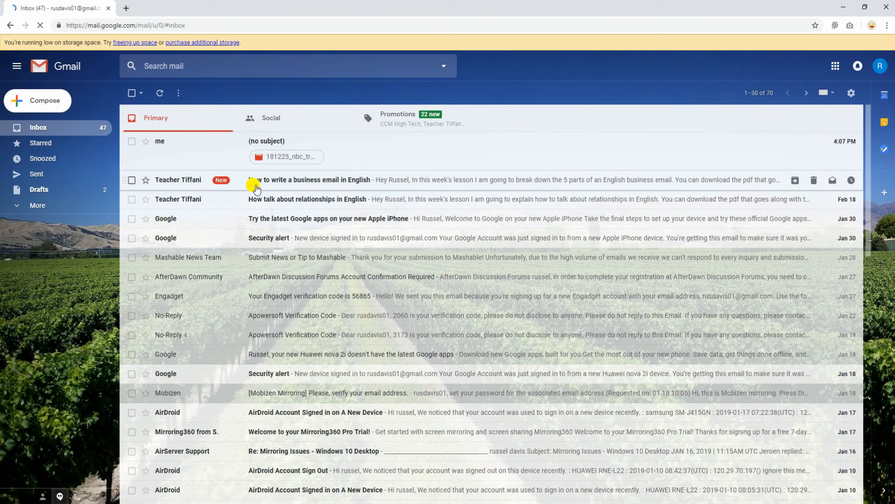
pyautogui.click(265, 141)
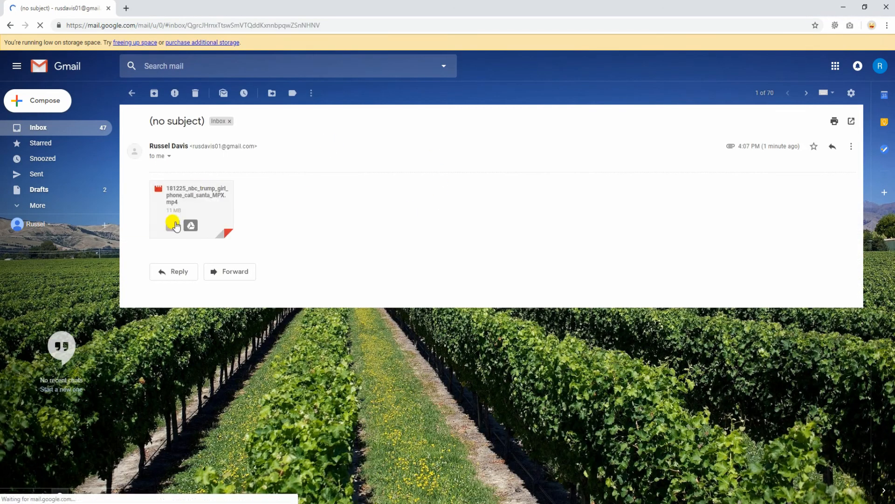
pyautogui.click(191, 225)
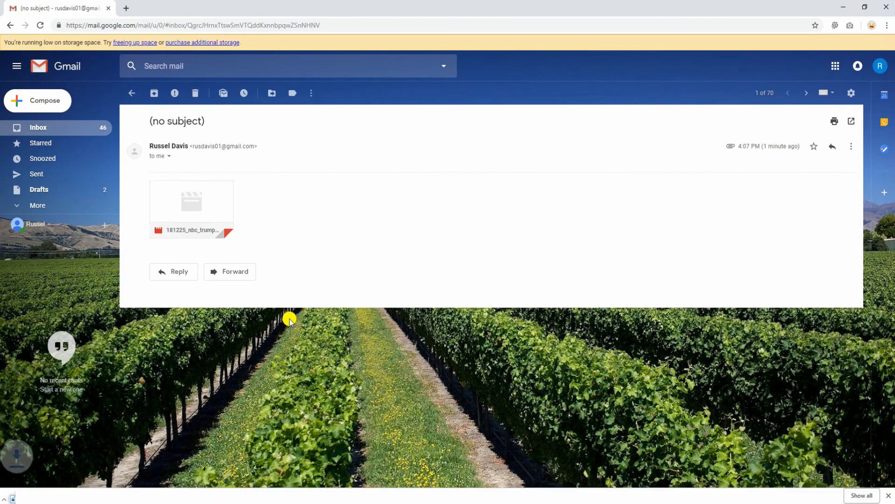